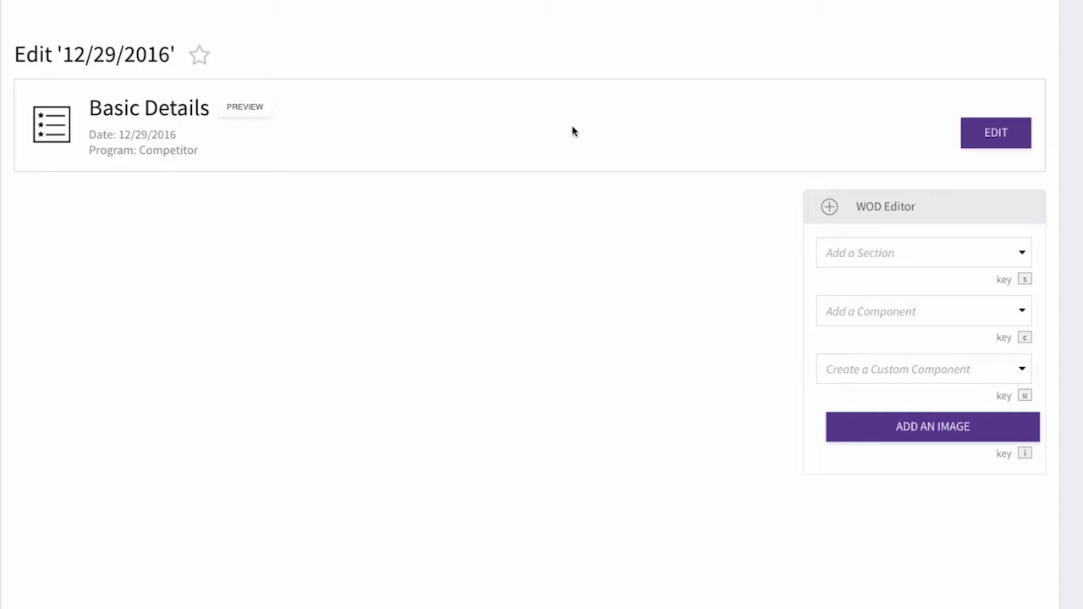
- Add a Weightlifting section to the 12/29/2016 workout, filtering the section list by 'weight'
click(922, 253)
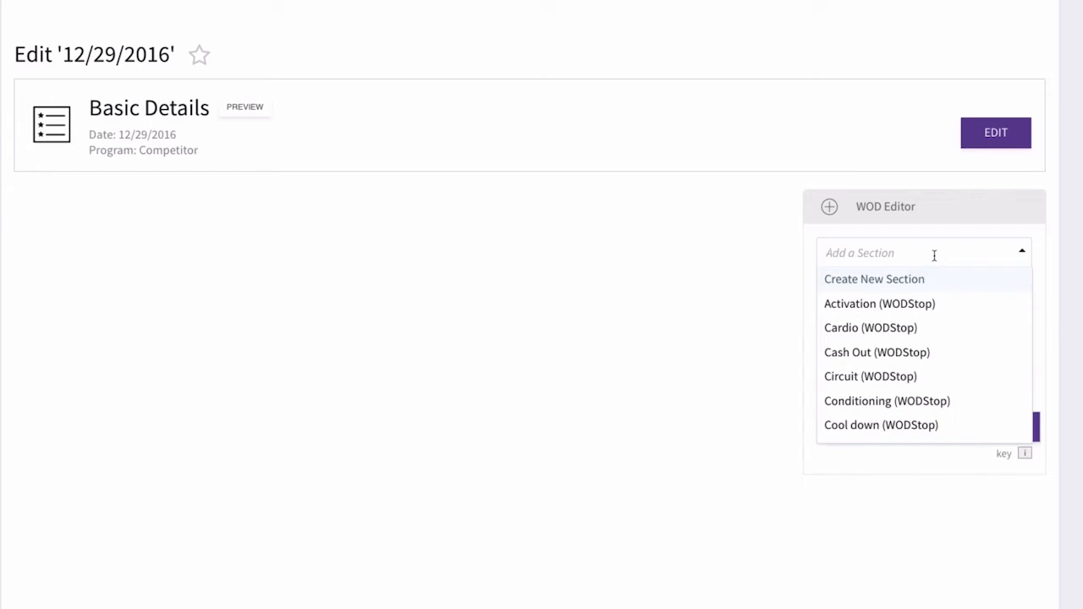
text(eight)
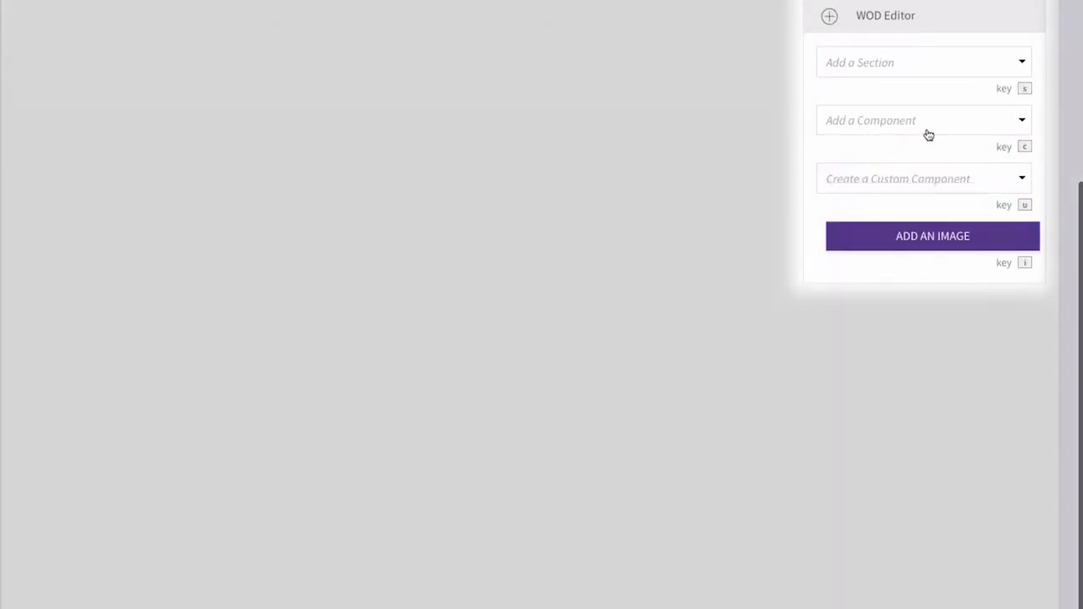
- Add a Back Squat component to the new Weightlifting section
click(922, 119)
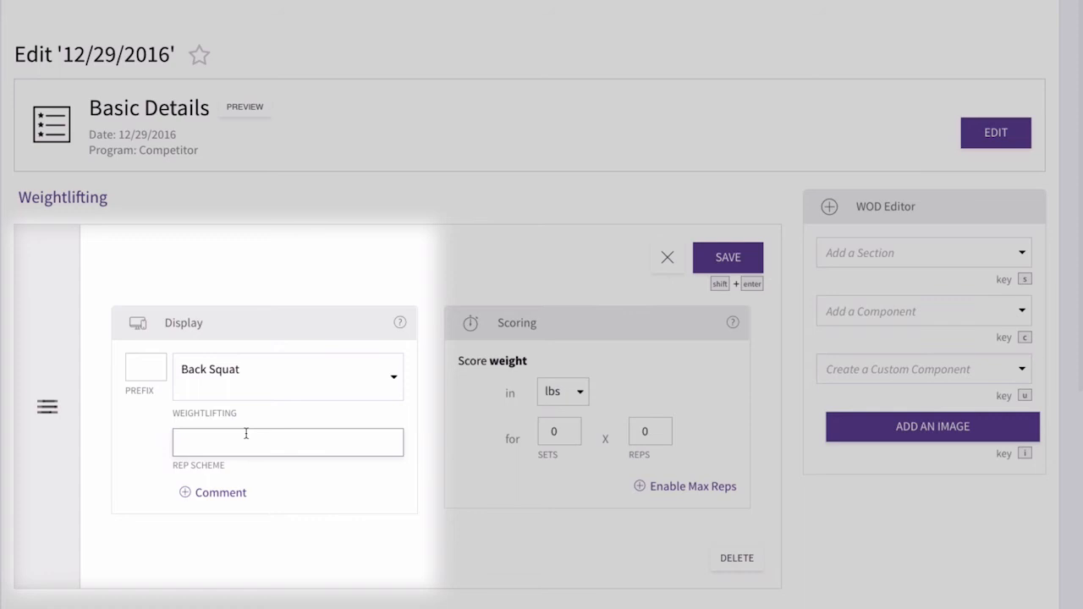
- Give Back Squat the rep scheme 3-3-3-3-3 and begin entering the scored sets
text(3-3-3-3-3)
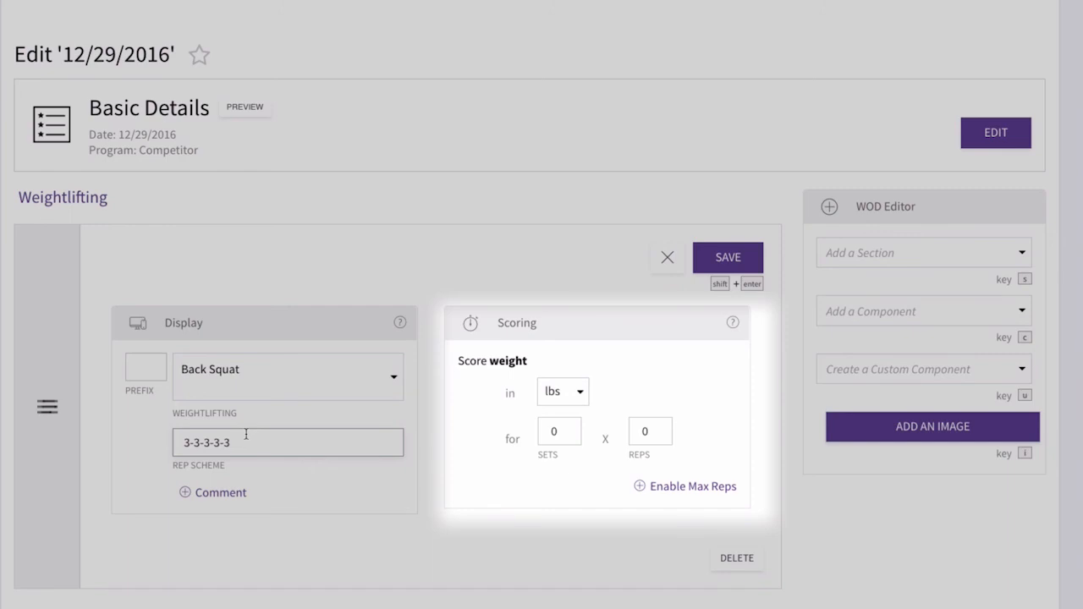
click(555, 431)
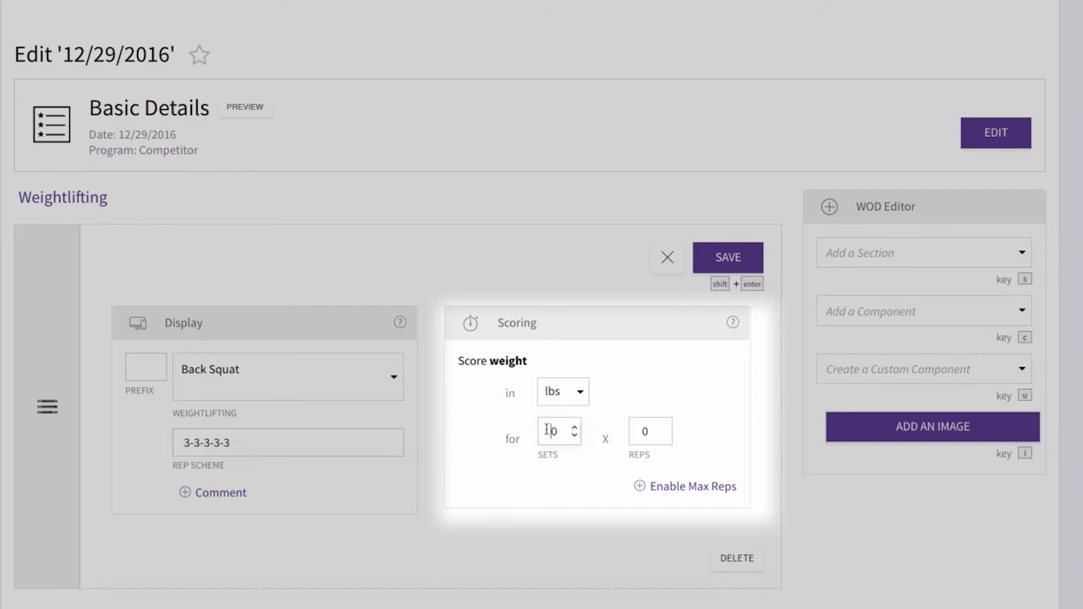